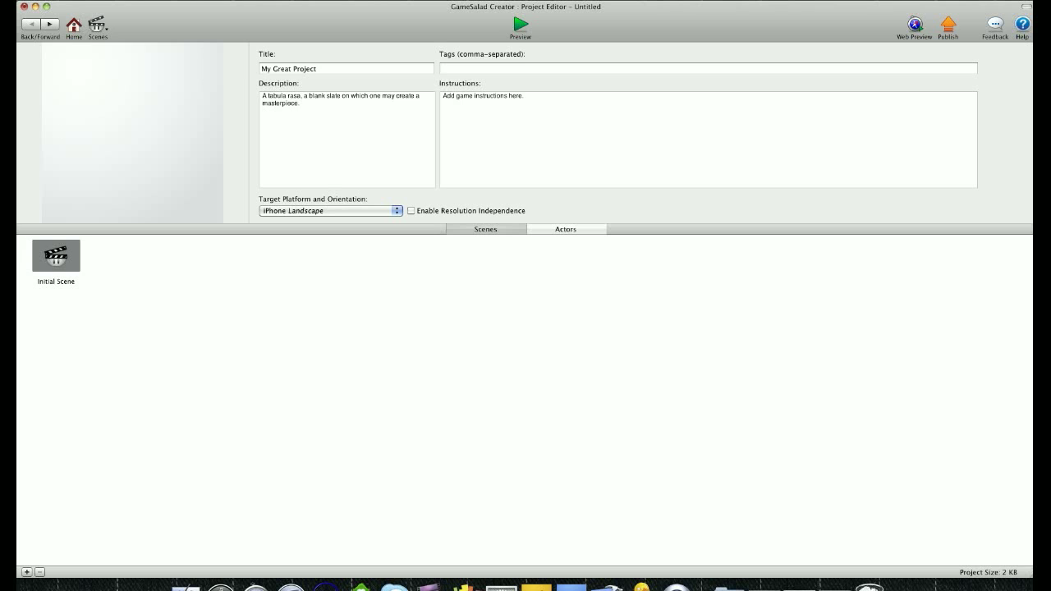
Target iPhone Portrait and open the Initial Scene in the scene editor
left_click(329, 210)
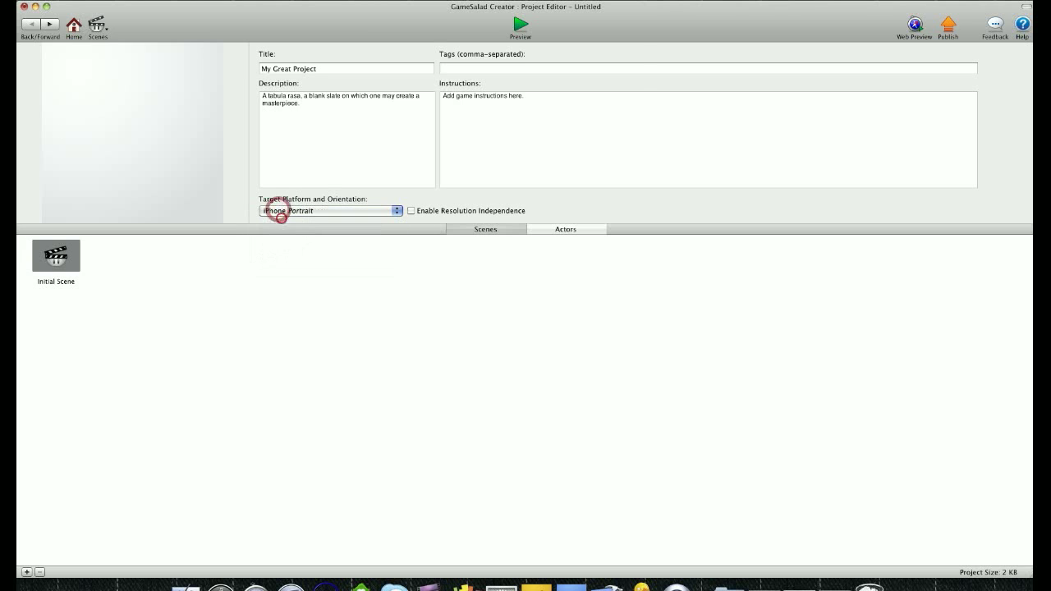
mouse_move(591, 98)
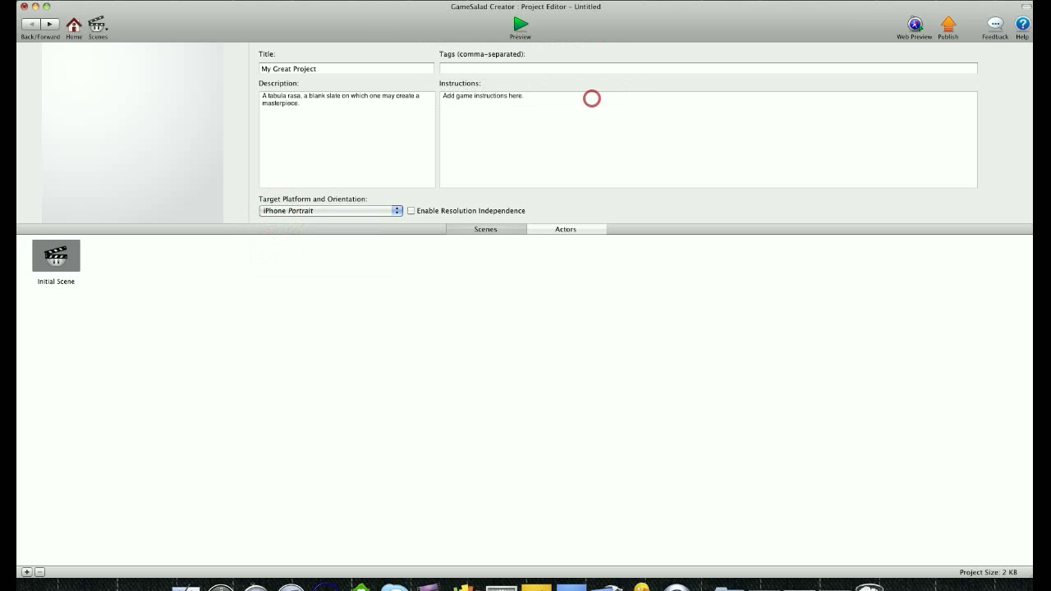
double_click(56, 257)
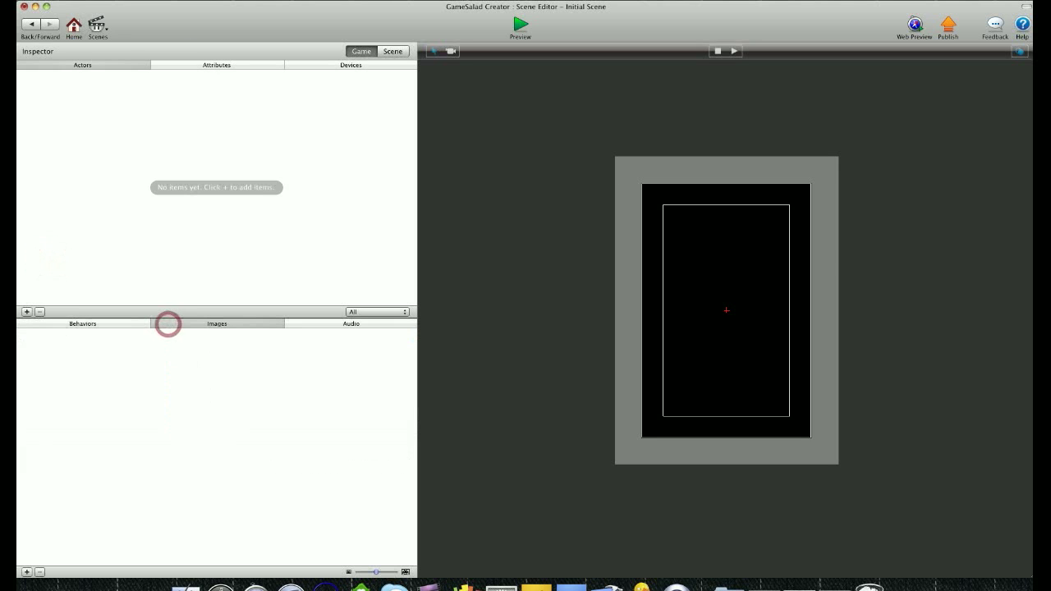
Import balloon.png and bg1.png, creating matching balloon and bg1 actors
left_click(27, 568)
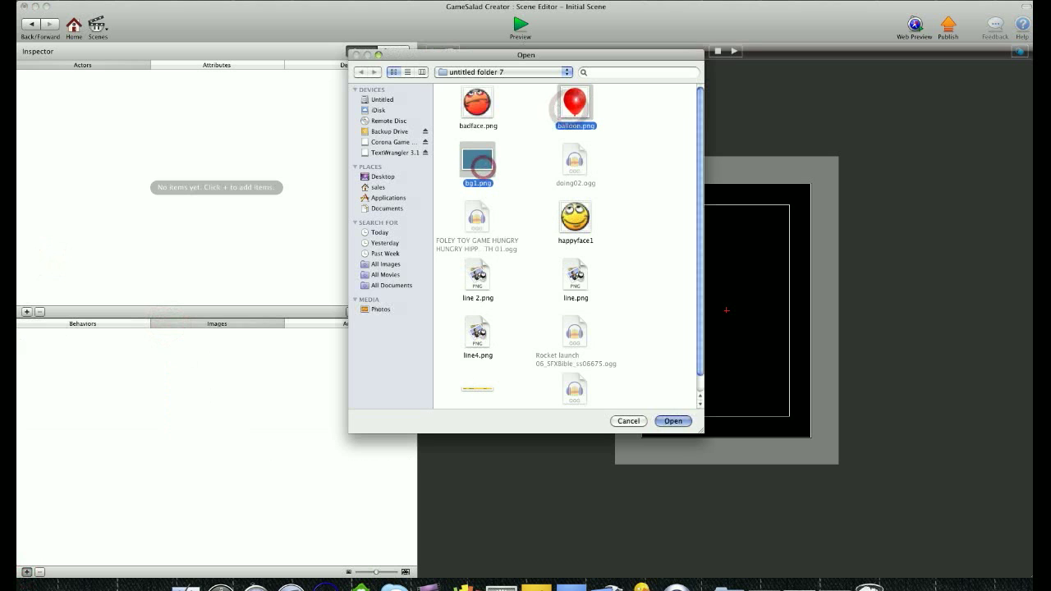
left_click(672, 420)
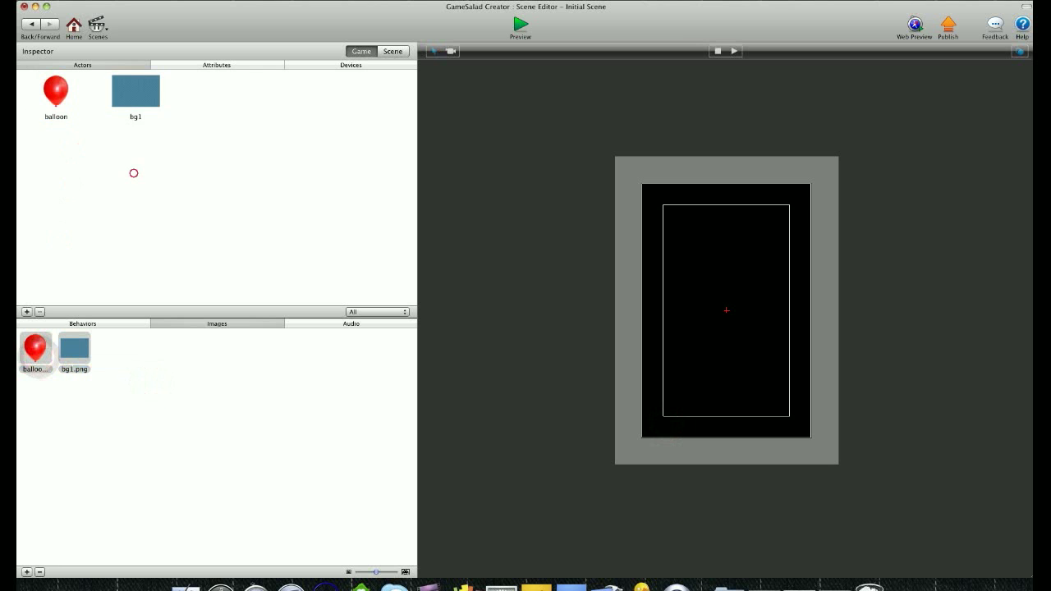
Place bg1 over the whole scene, balloon near the top, and add a floor actor along the bottom
left_click_drag(135, 91, 725, 296)
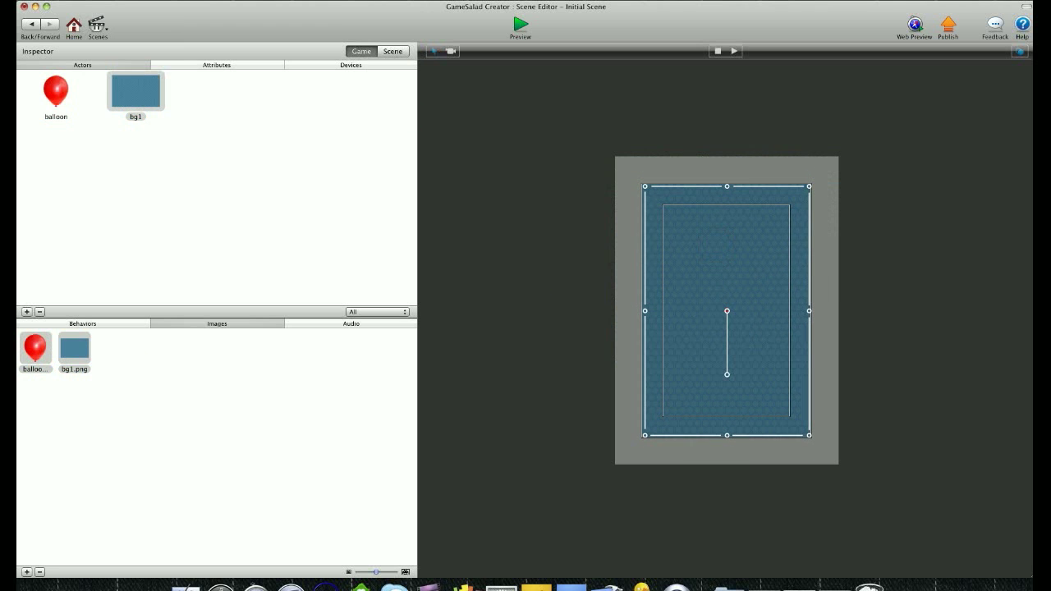
left_click_drag(56, 91, 726, 215)
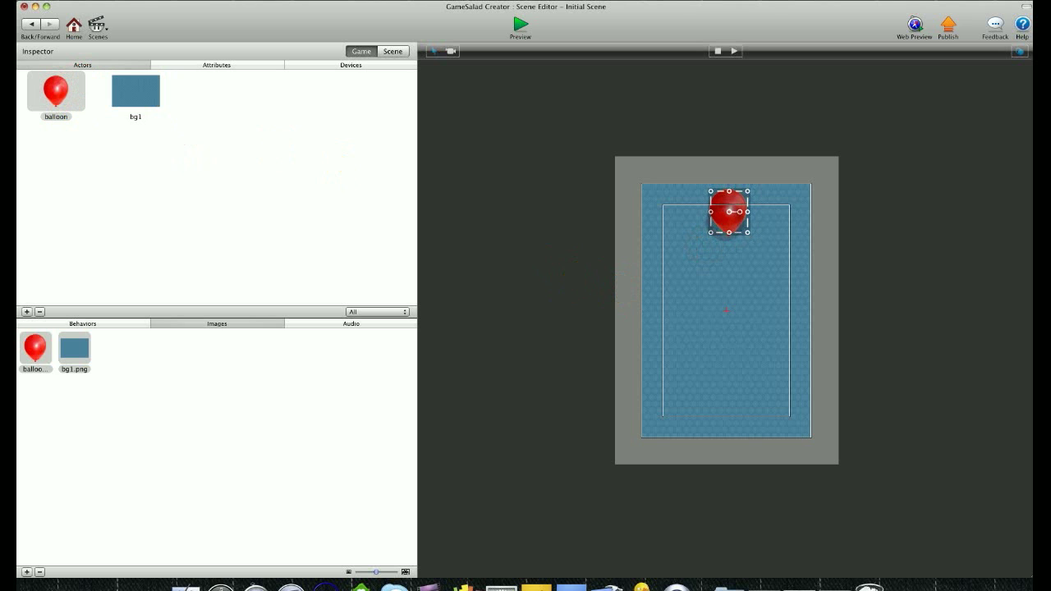
left_click(26, 312)
type("floor")
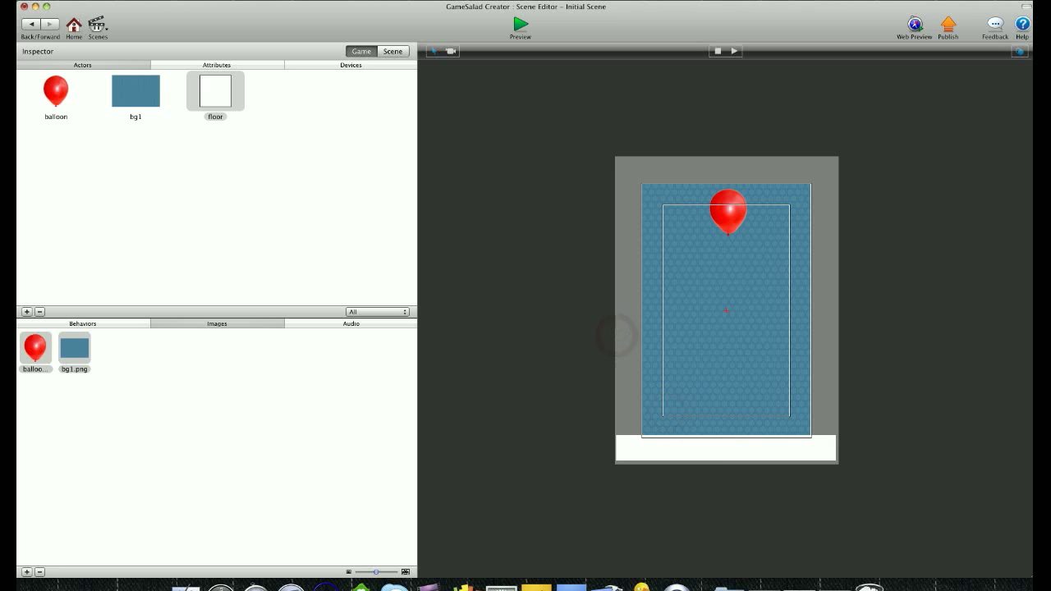
mouse_move(134, 91)
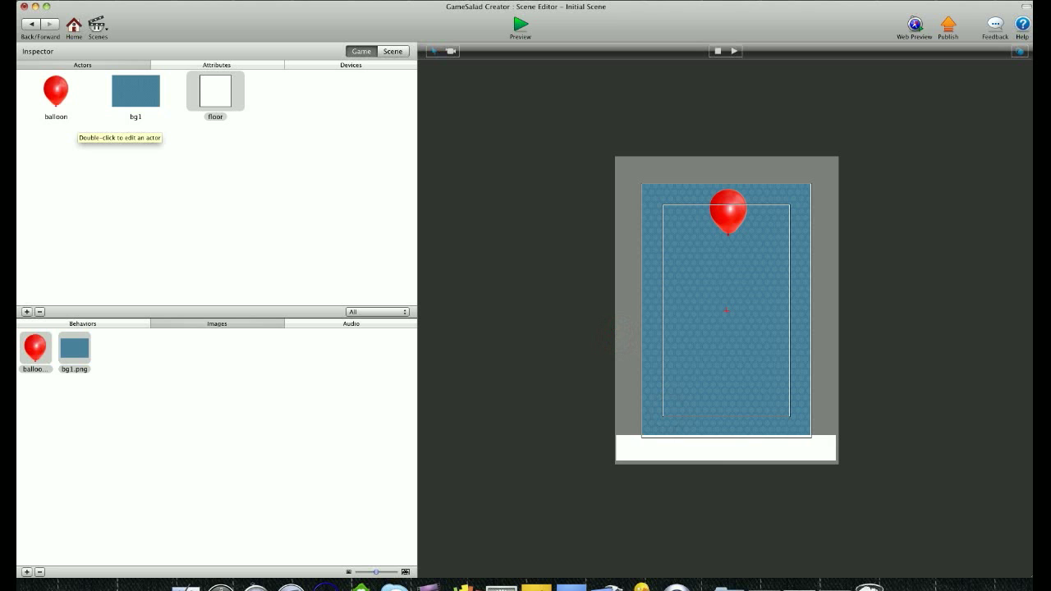
Set the scene's gravity Y value to 500 and return to the game actors list
left_click(315, 65)
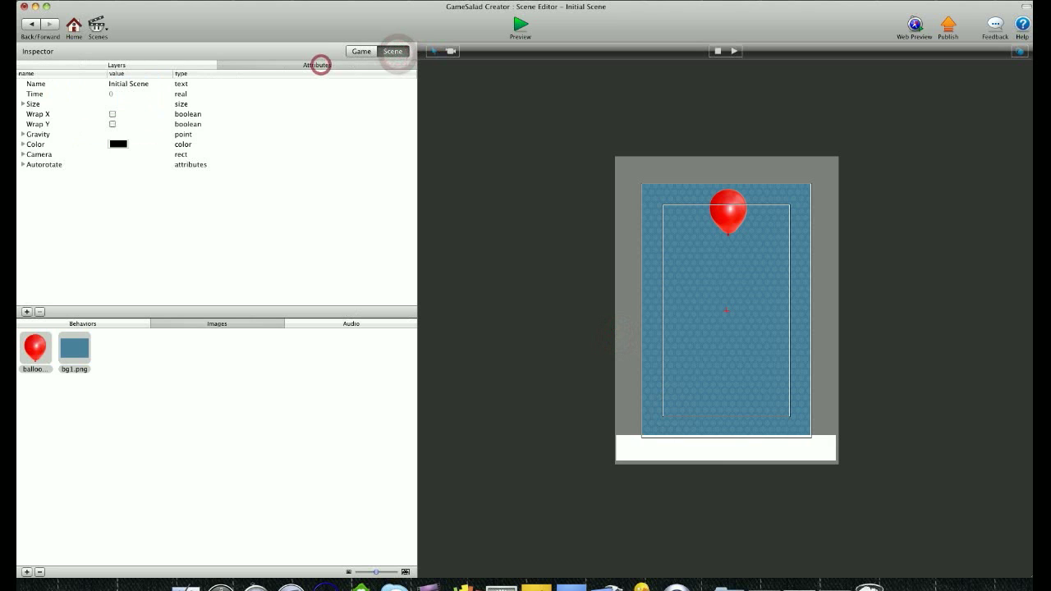
left_click(23, 134)
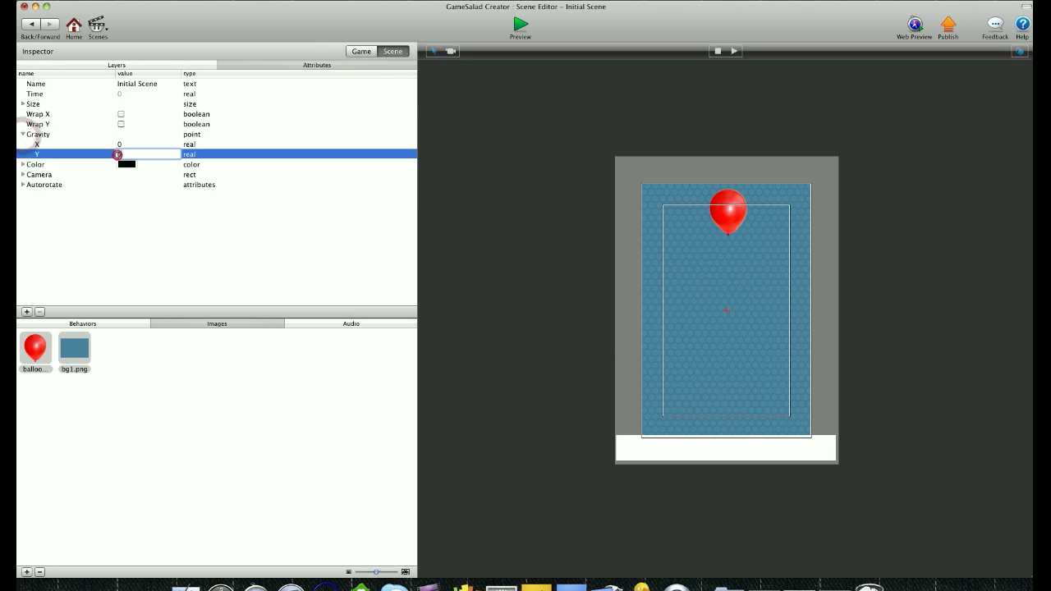
type("500")
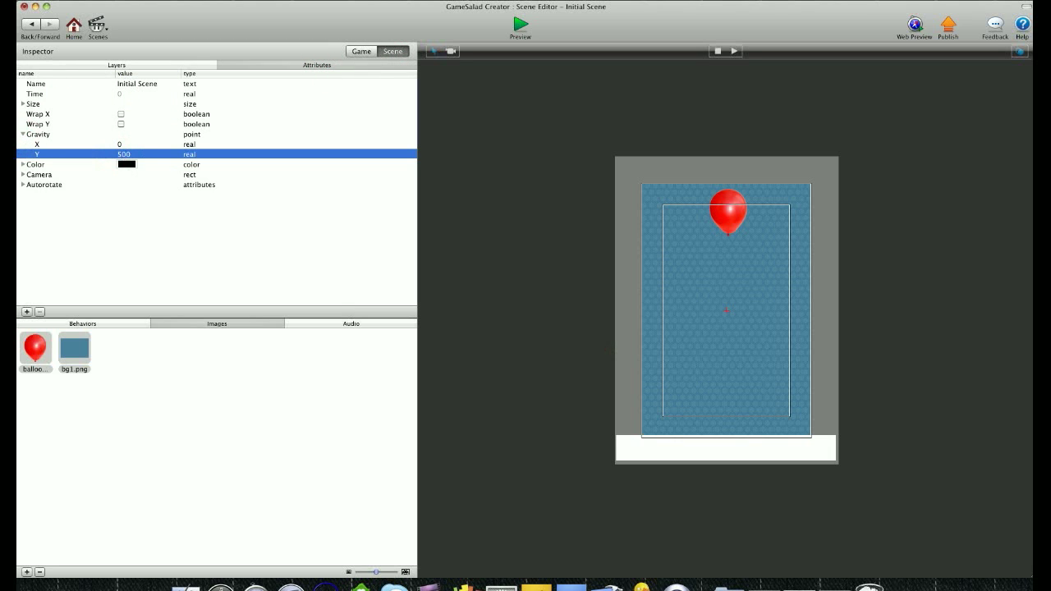
left_click(361, 51)
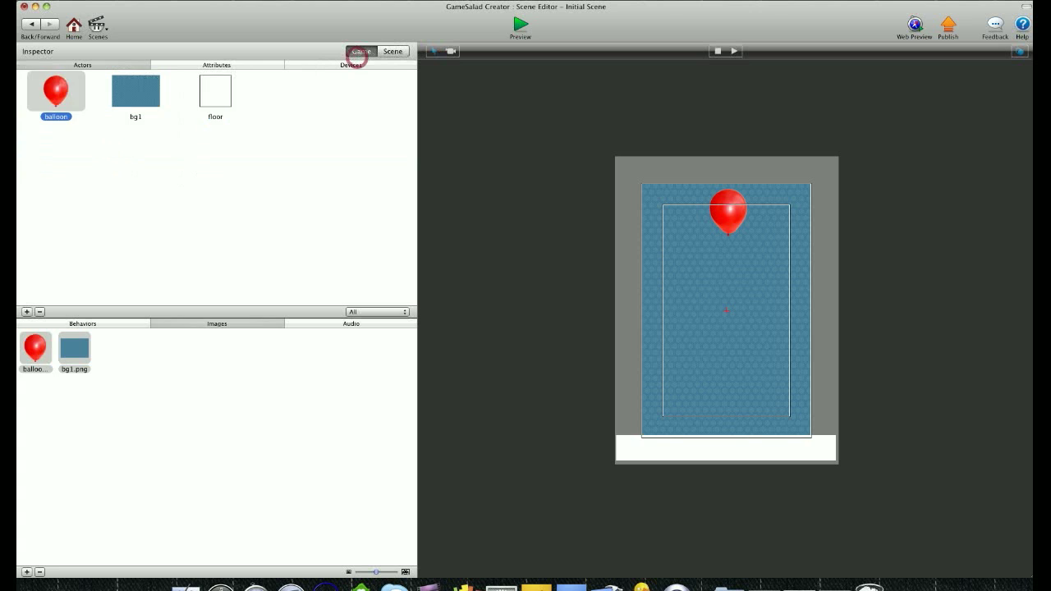
Give the balloon actor a Collide behaviour so it bounces off floor actors
double_click(56, 91)
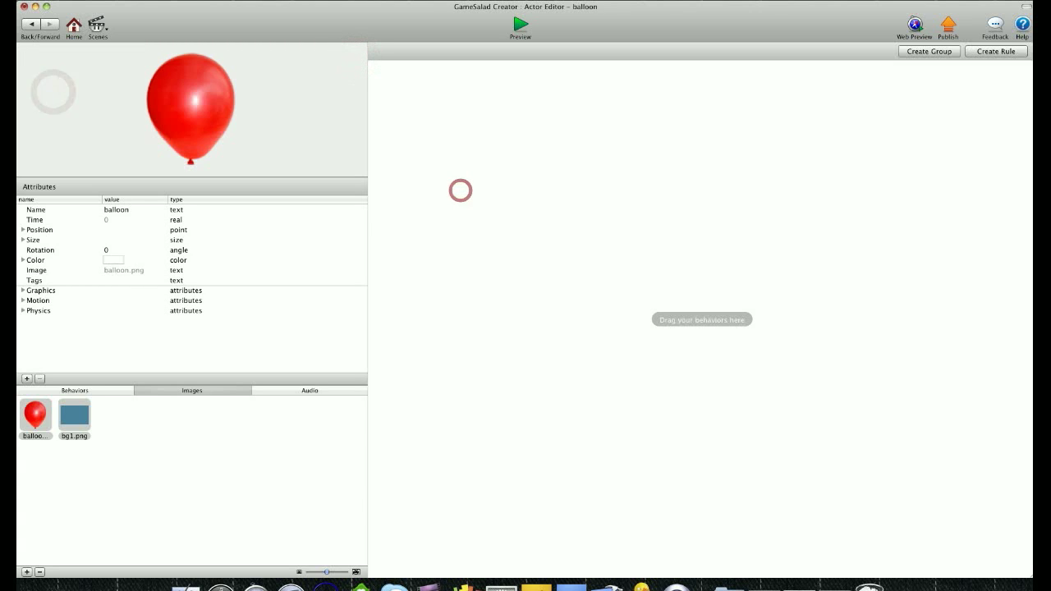
left_click(75, 391)
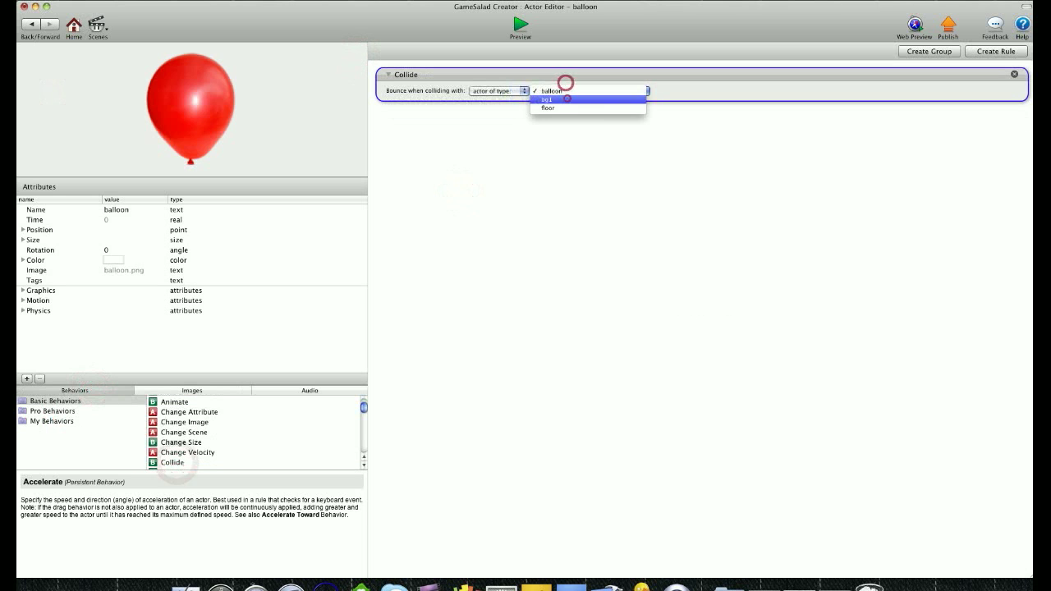
left_click(547, 108)
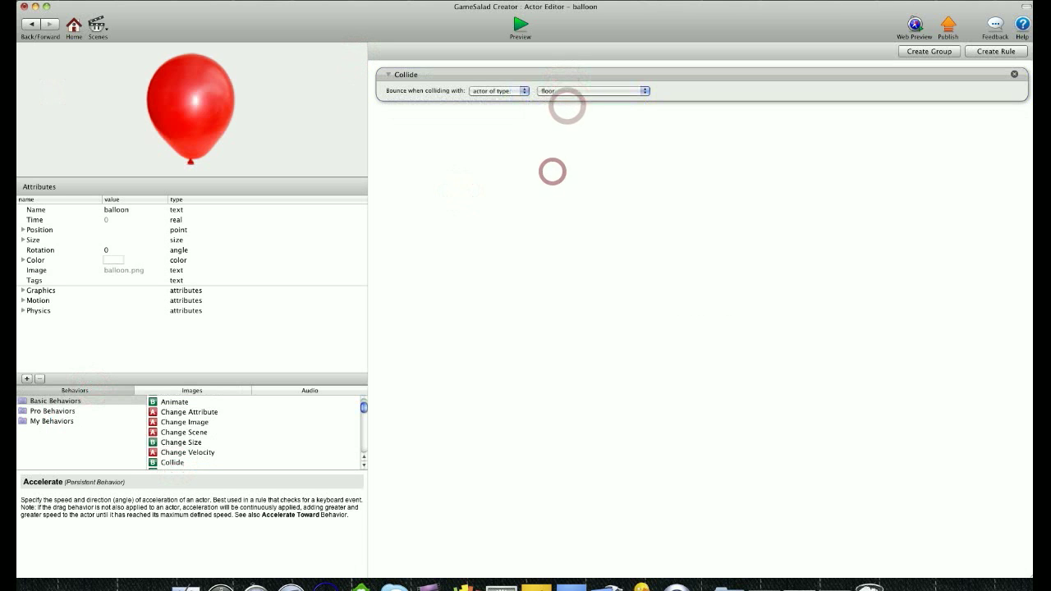
Add a rule to the balloon triggered when touch is pressed
left_click(995, 51)
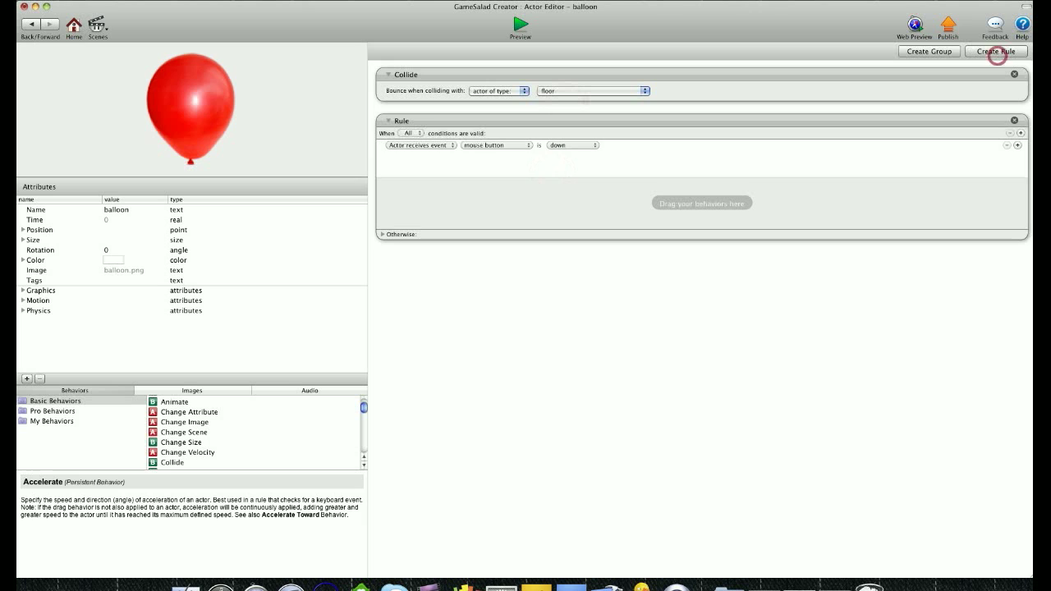
left_click(496, 145)
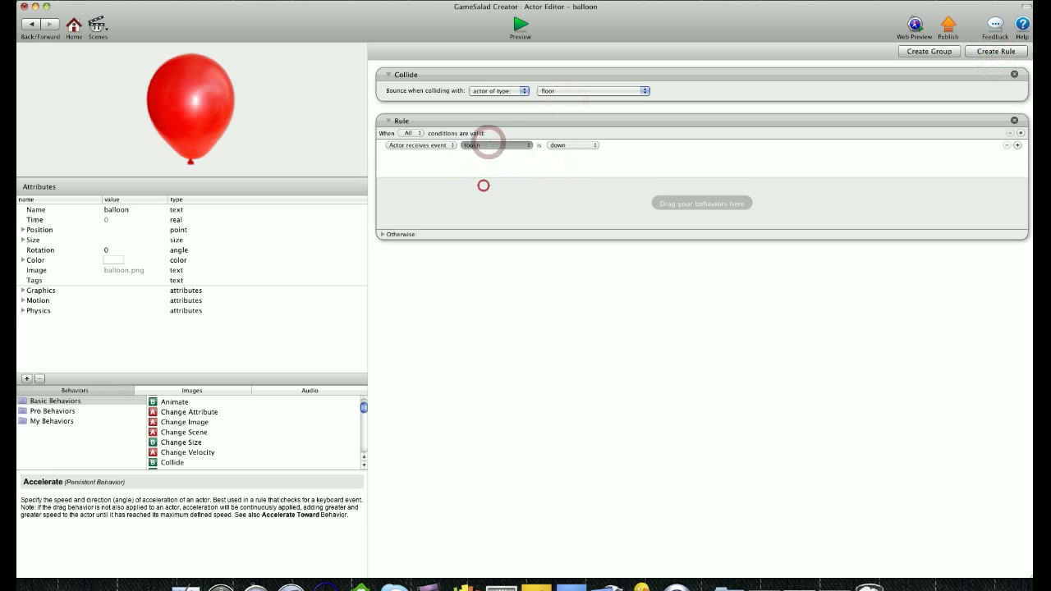
left_click(571, 144)
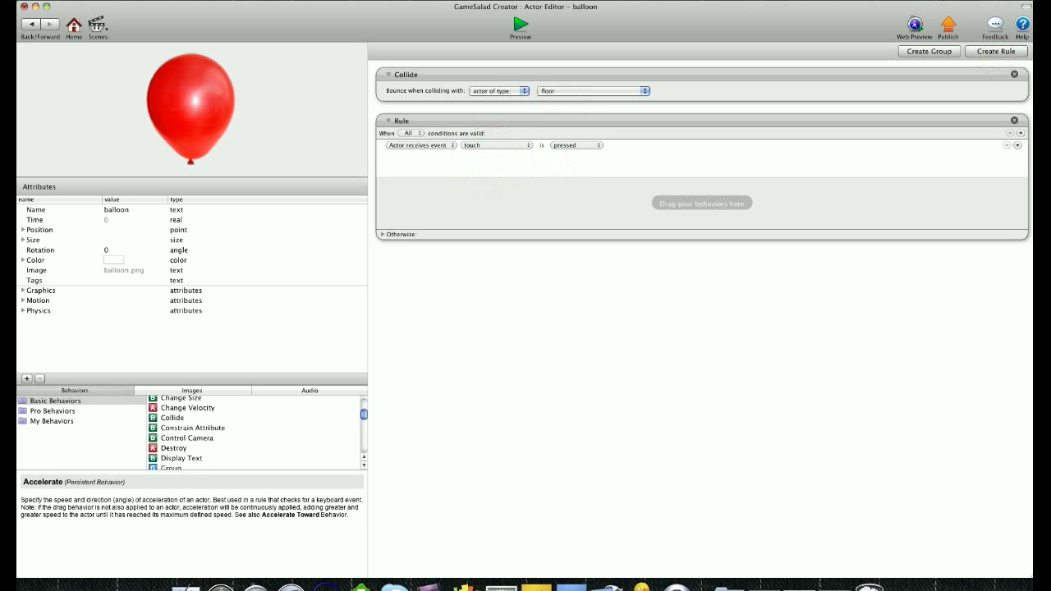
Make the touch rule change velocity to direction 90 relative to scene, and set restitution 0.5
left_click_drag(187, 408, 702, 203)
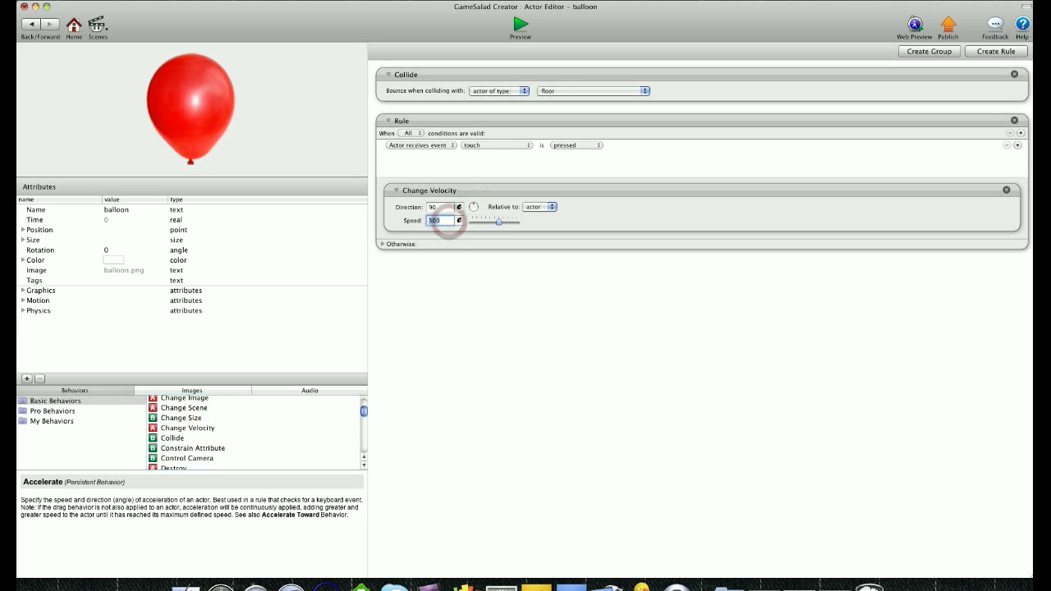
left_click(539, 207)
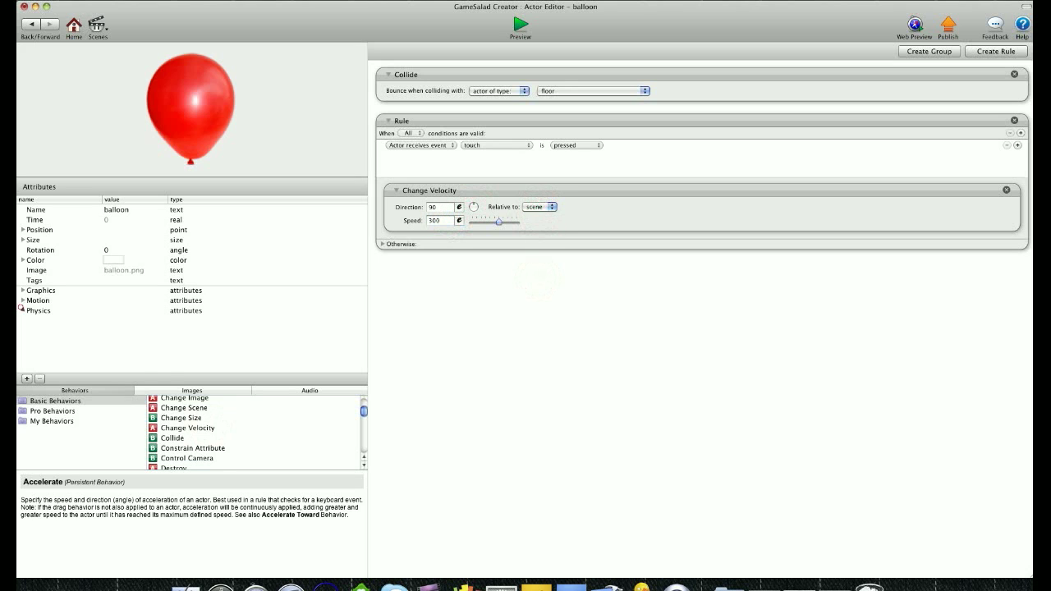
left_click(23, 309)
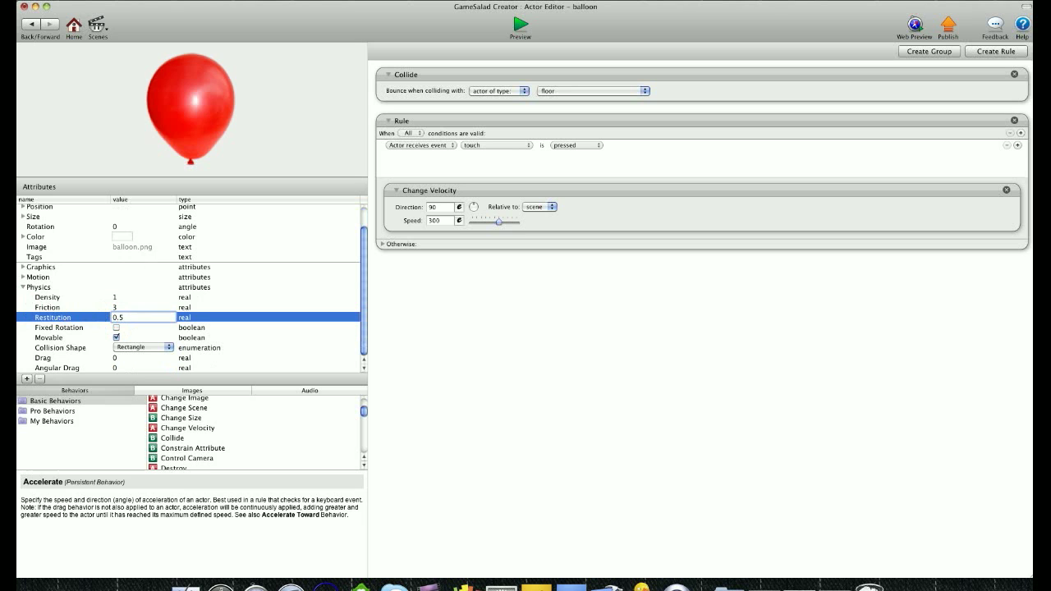
left_click(31, 25)
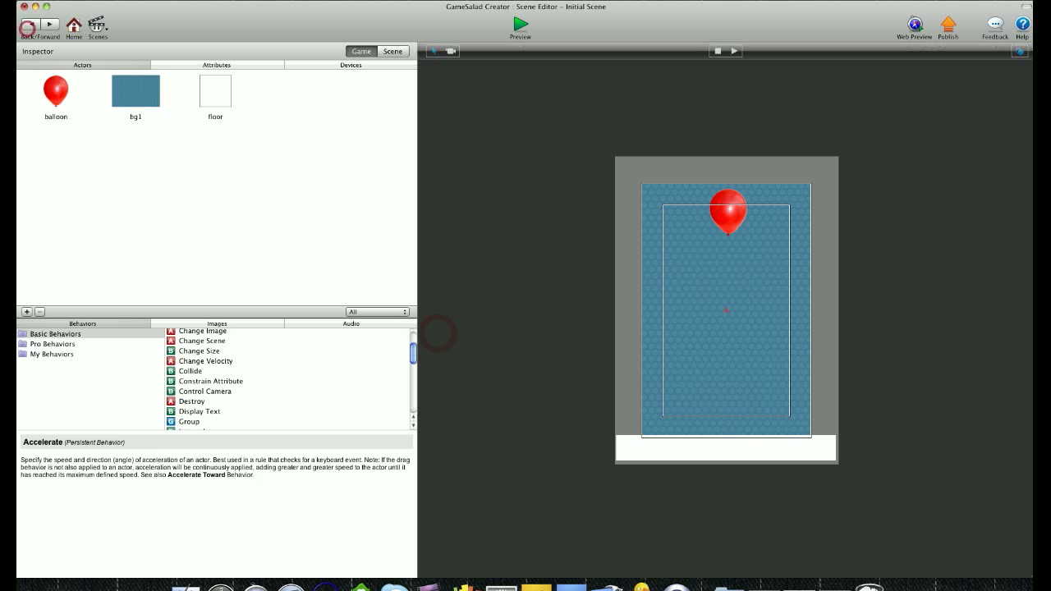
Adjust the bg1 and floor actors' Movable physics setting, then preview the balloon bouncing
double_click(135, 90)
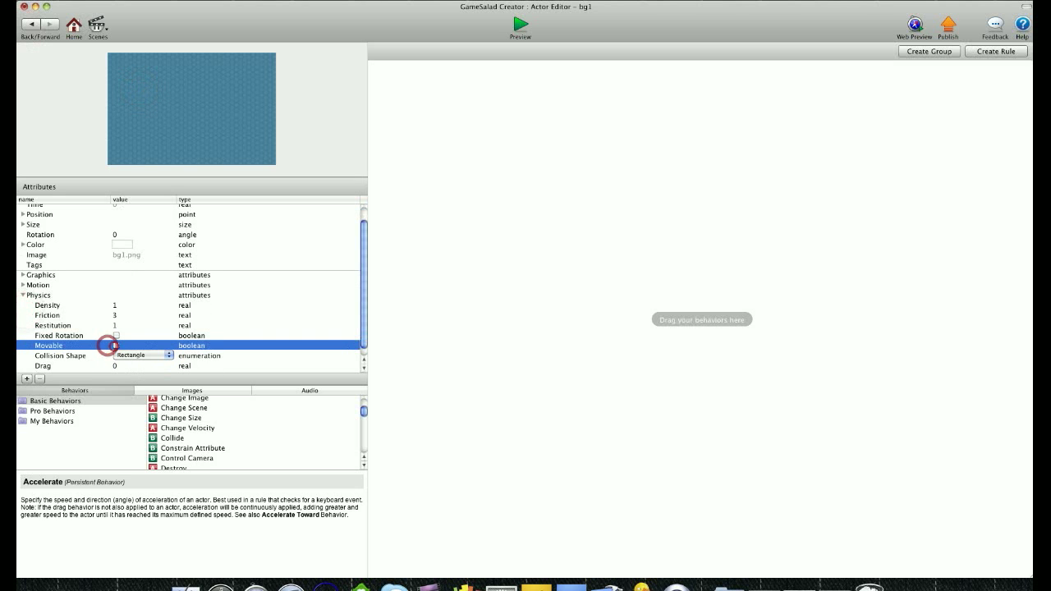
left_click(31, 25)
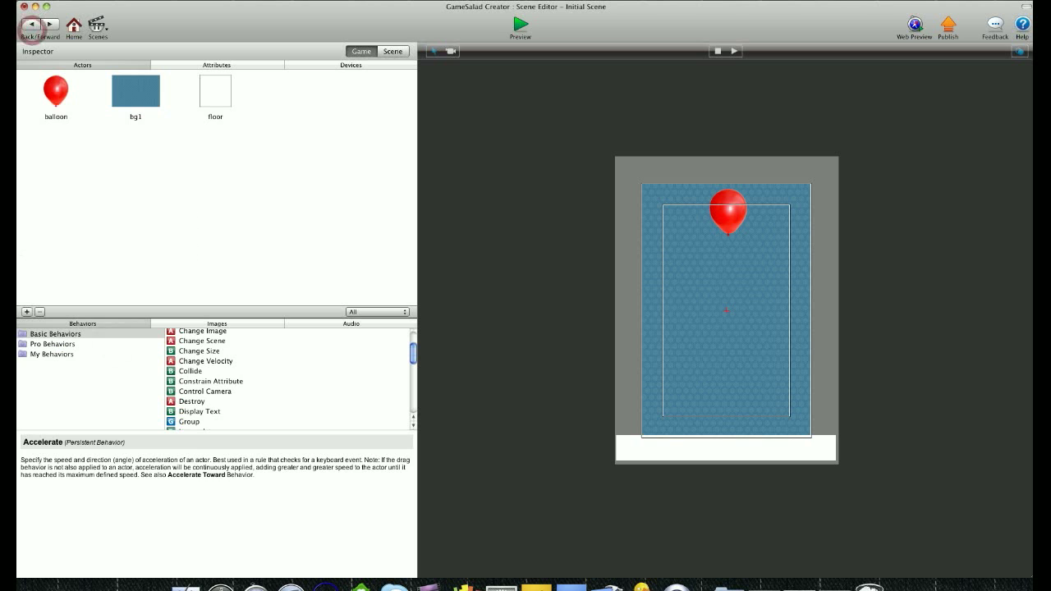
double_click(216, 90)
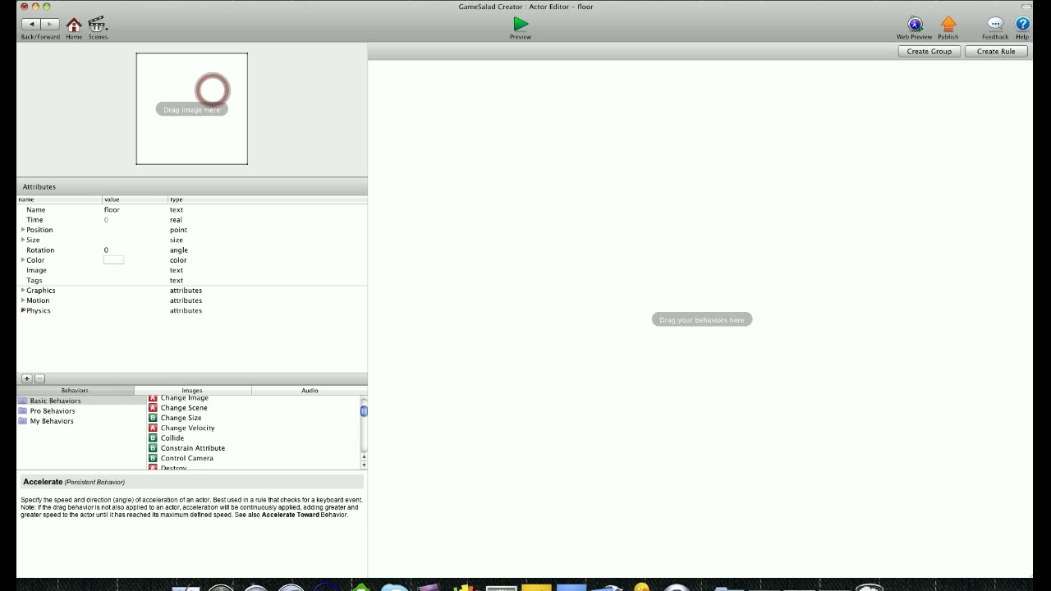
left_click(23, 310)
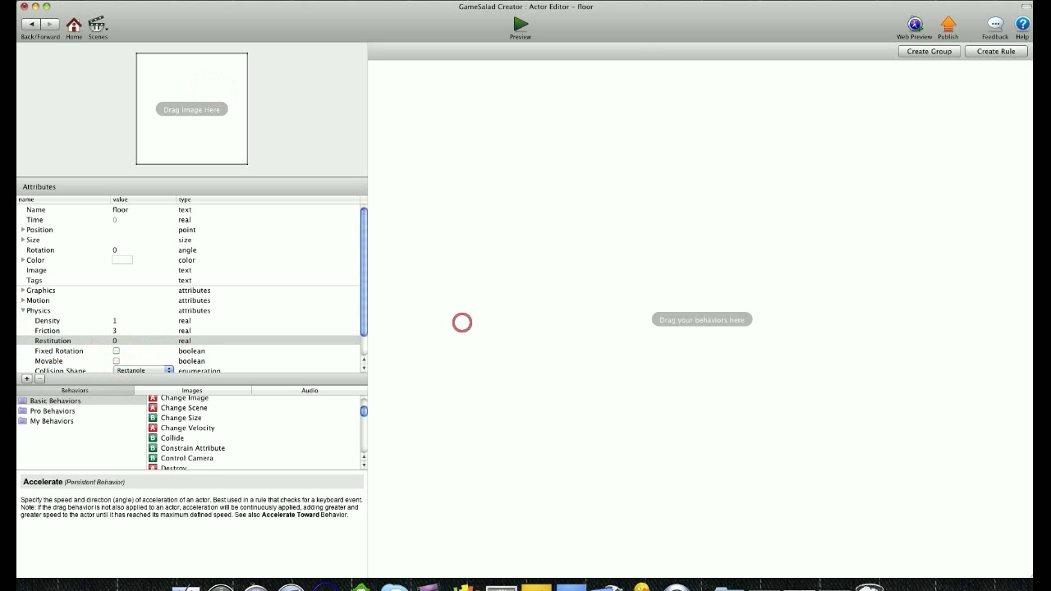
left_click(519, 23)
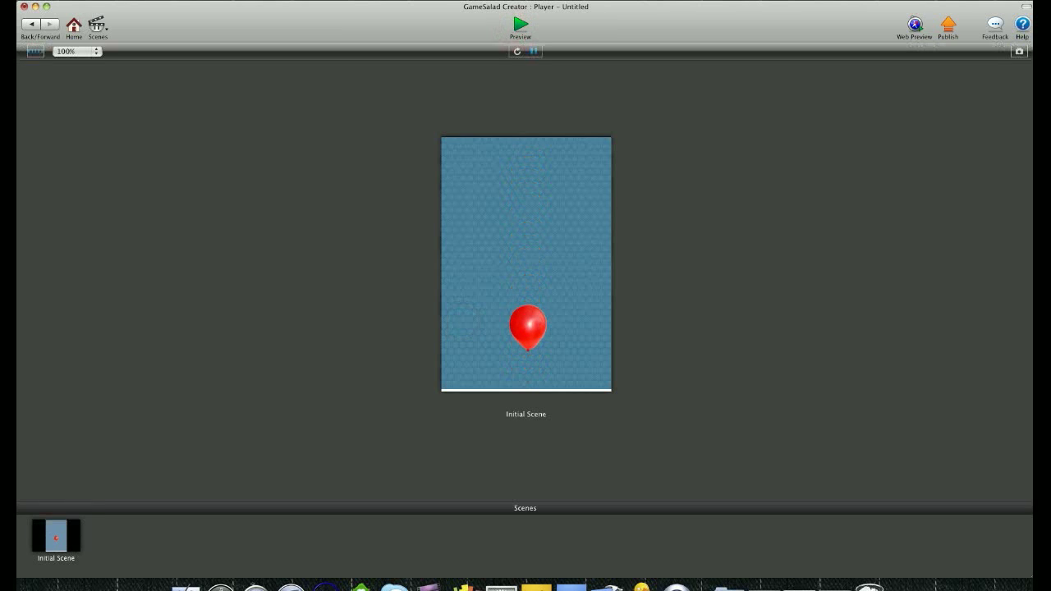